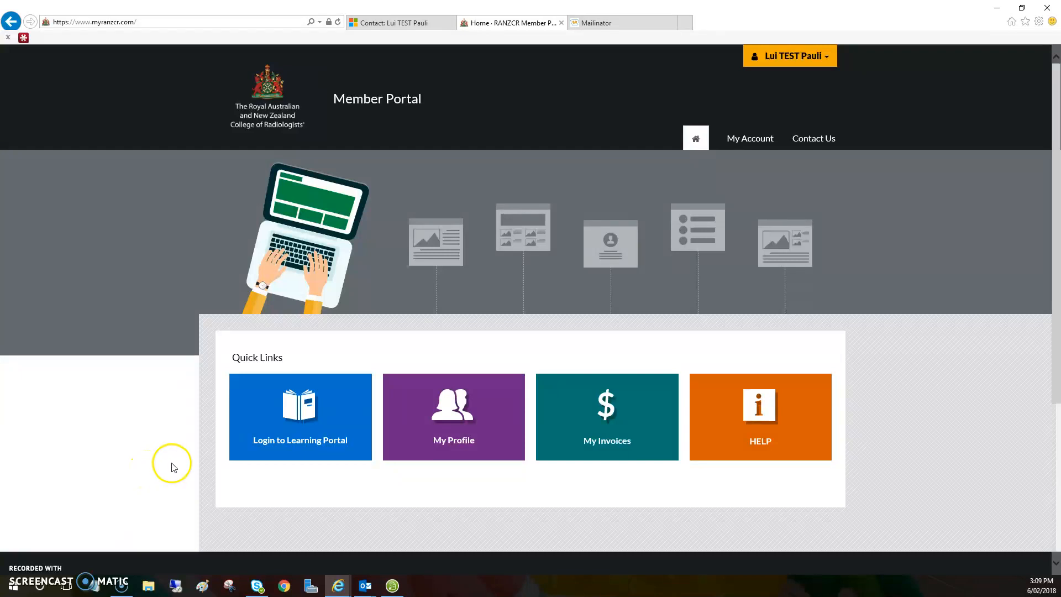
{"action": "mouse_move", "coordinate": [168, 433]}
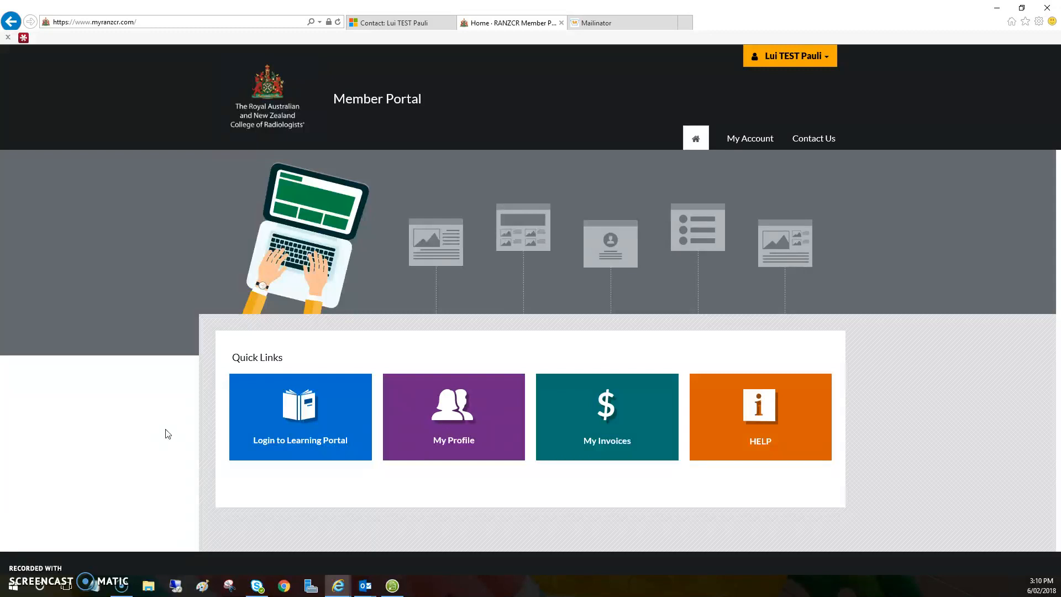
{"action": "mouse_move", "coordinate": [355, 391]}
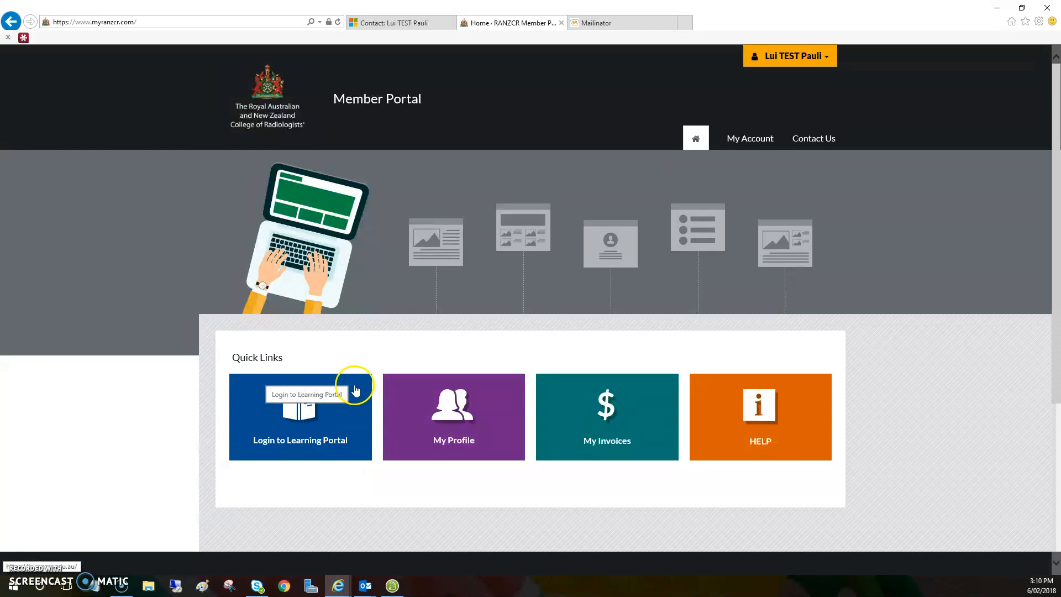
{"action": "mouse_move", "coordinate": [734, 360]}
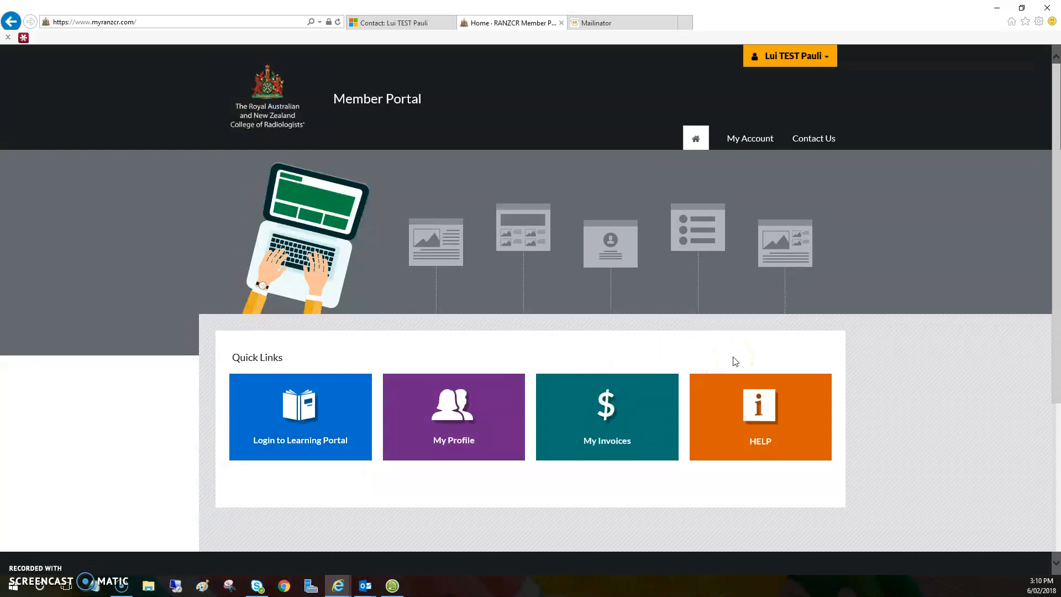
{"action": "mouse_move", "coordinate": [821, 255]}
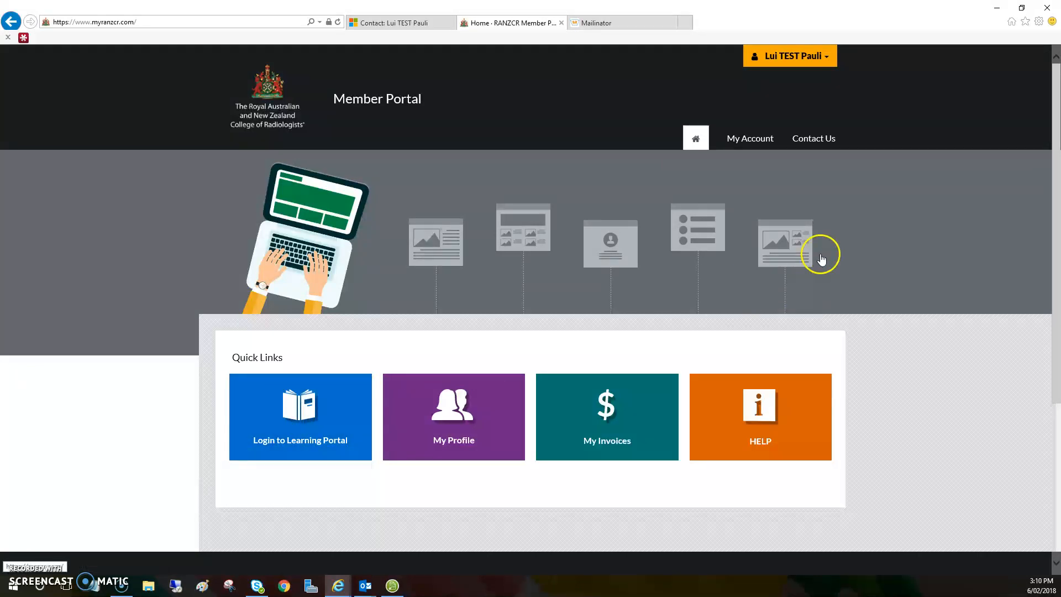
{"action": "mouse_move", "coordinate": [789, 55]}
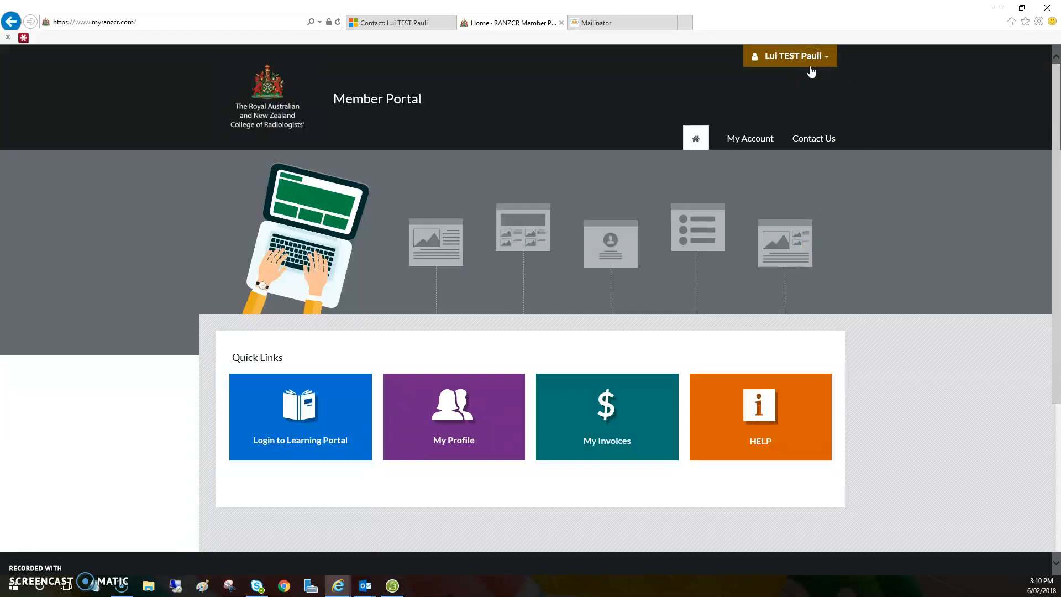
{"action": "mouse_move", "coordinate": [453, 427]}
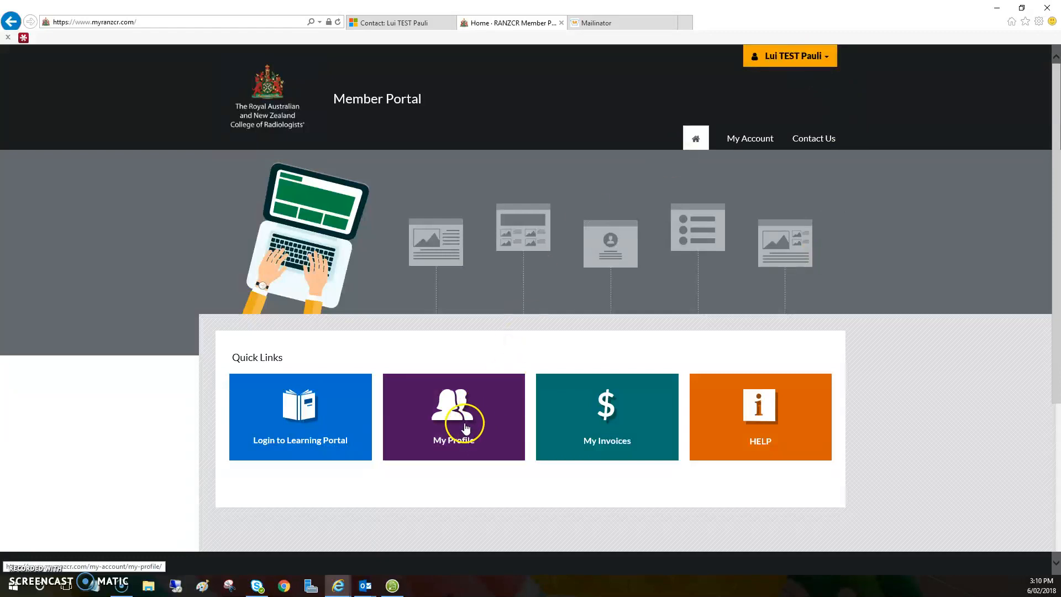
- From My Profile, request confirmation of the registered email address via the banner
{"action": "left_click", "coordinate": [453, 417]}
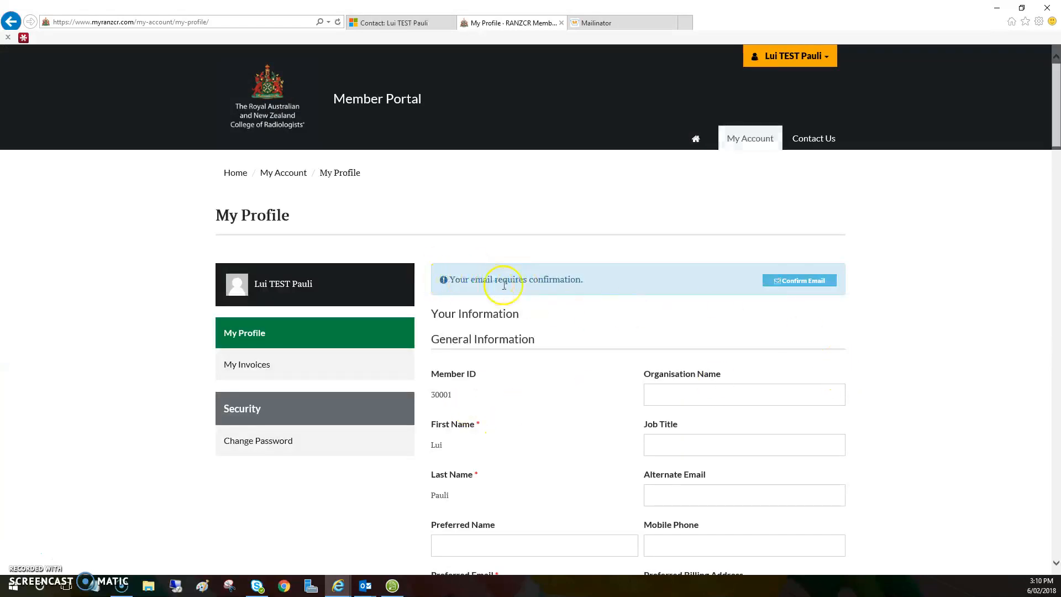
{"action": "mouse_move", "coordinate": [799, 279]}
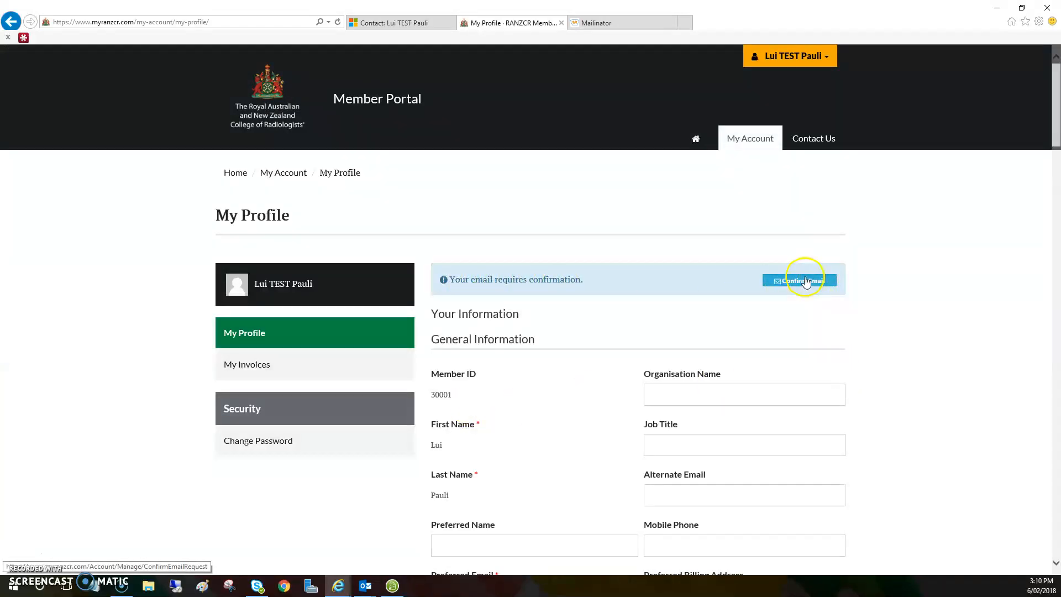
{"action": "left_click", "coordinate": [799, 280]}
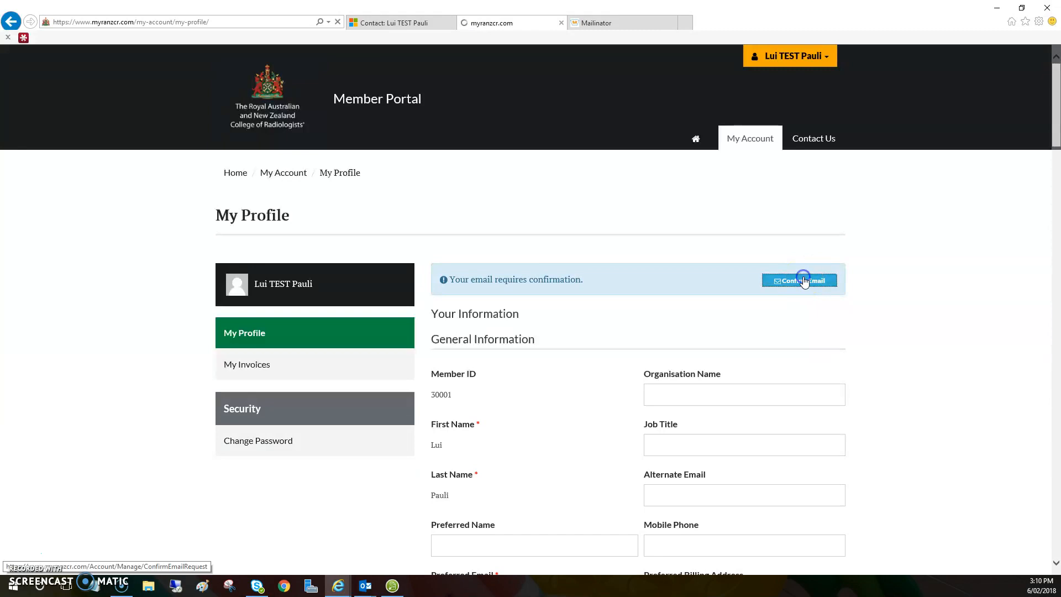
- Note the registered email address on the Confirm Email page and move to the Mailinator inbox
{"action": "left_click", "coordinate": [799, 279]}
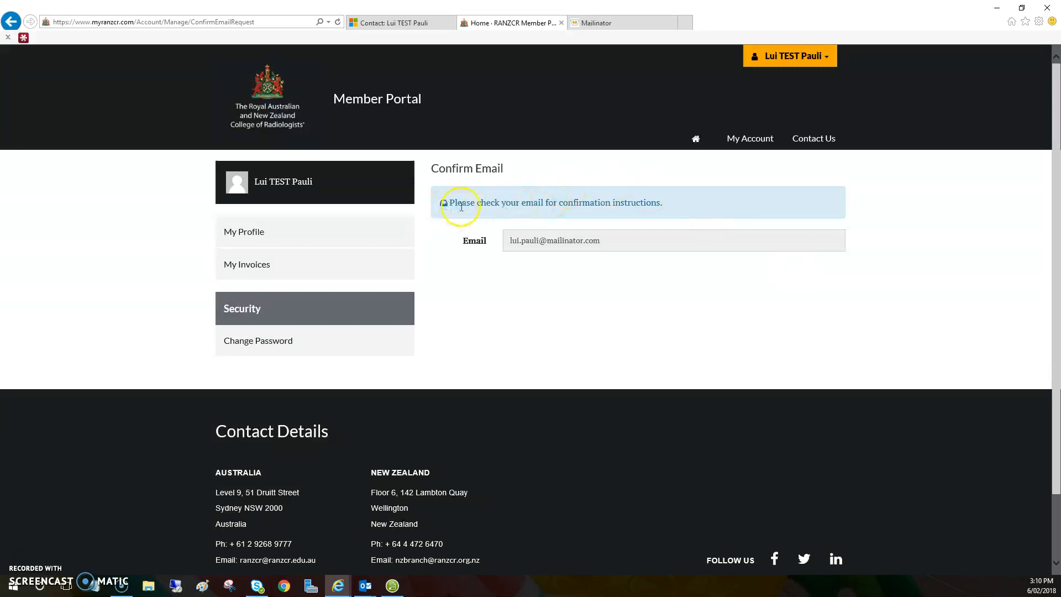
{"action": "mouse_move", "coordinate": [568, 215]}
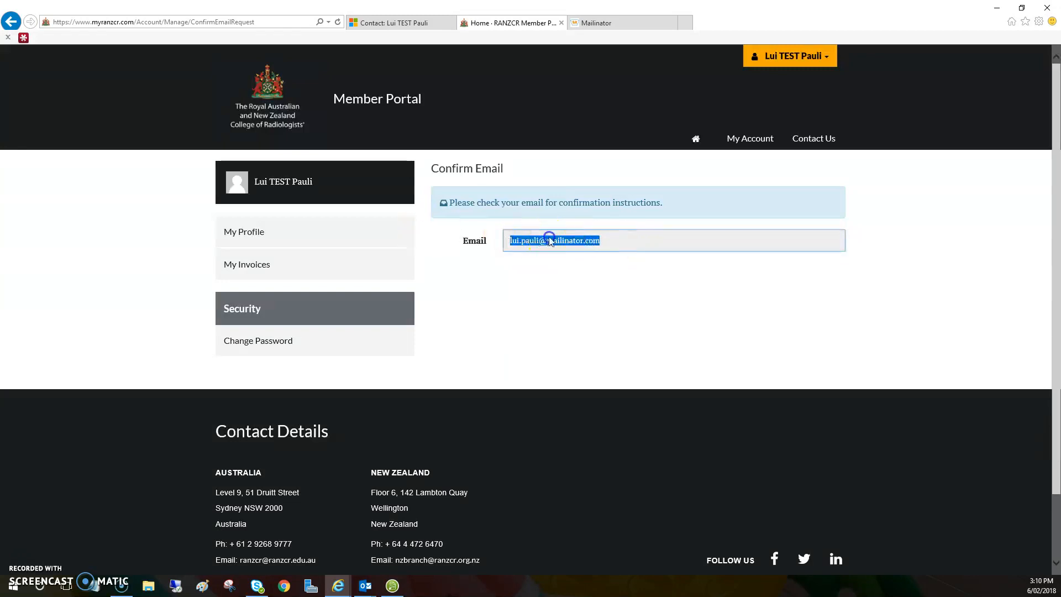
{"action": "left_click", "coordinate": [609, 240]}
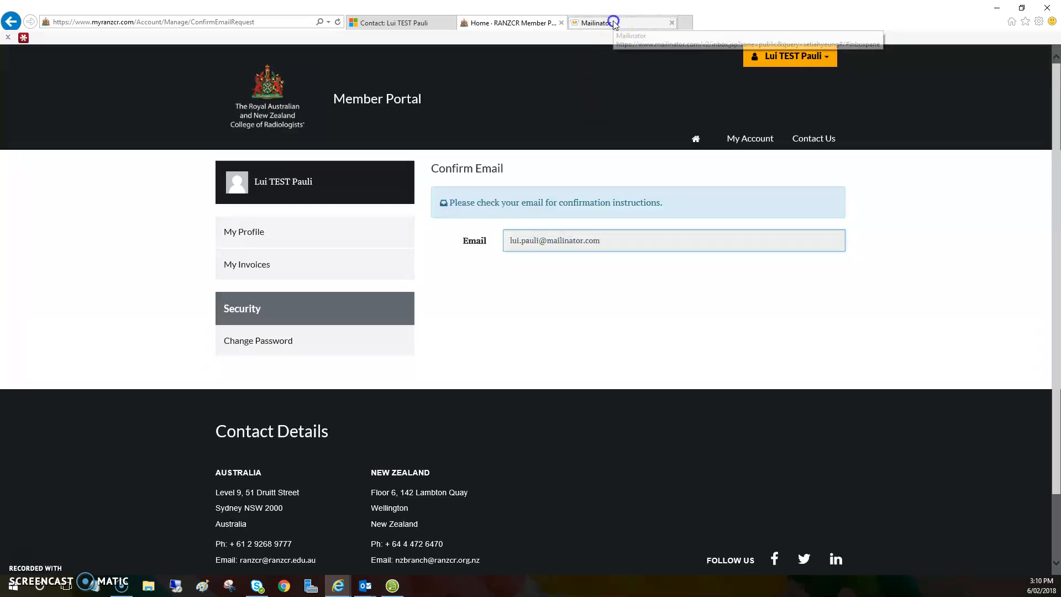
{"action": "left_click", "coordinate": [596, 22]}
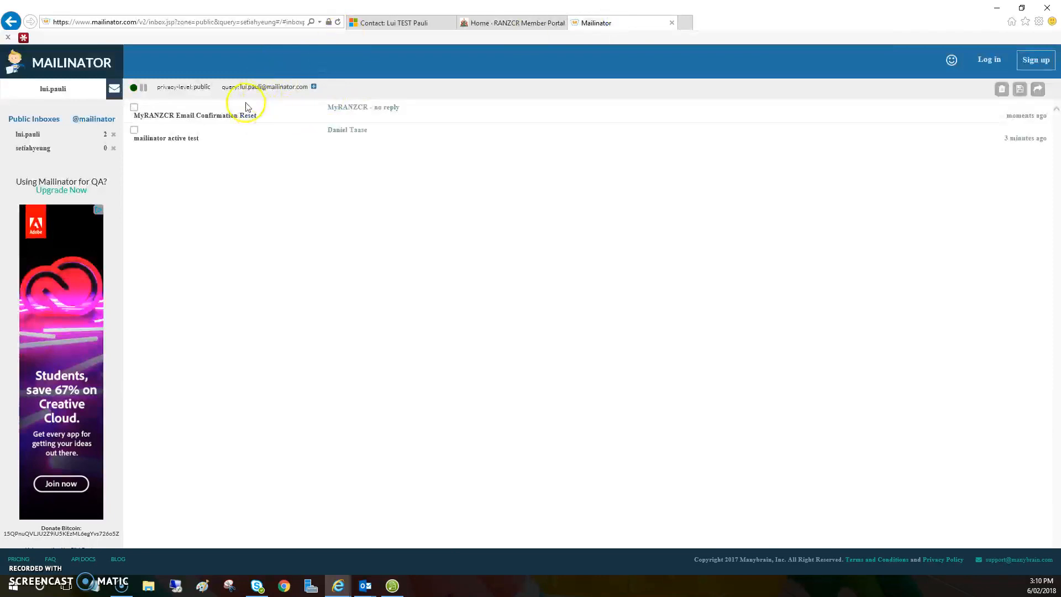
- Read the 'MyRANZCR Email Confirmation Reset' message with its Confirm Account link
{"action": "left_click", "coordinate": [166, 138]}
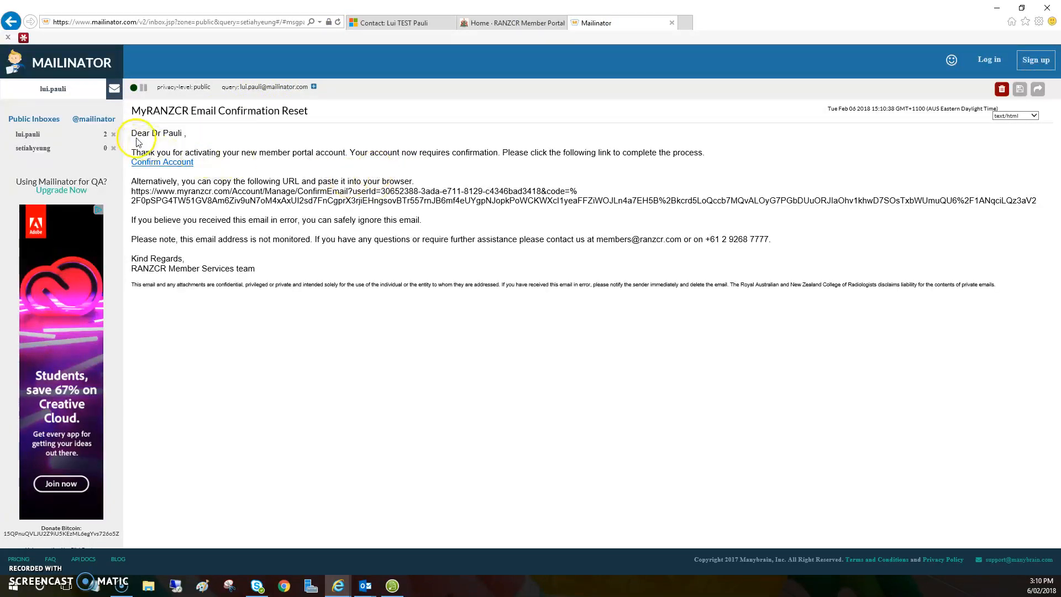
{"action": "mouse_move", "coordinate": [162, 162]}
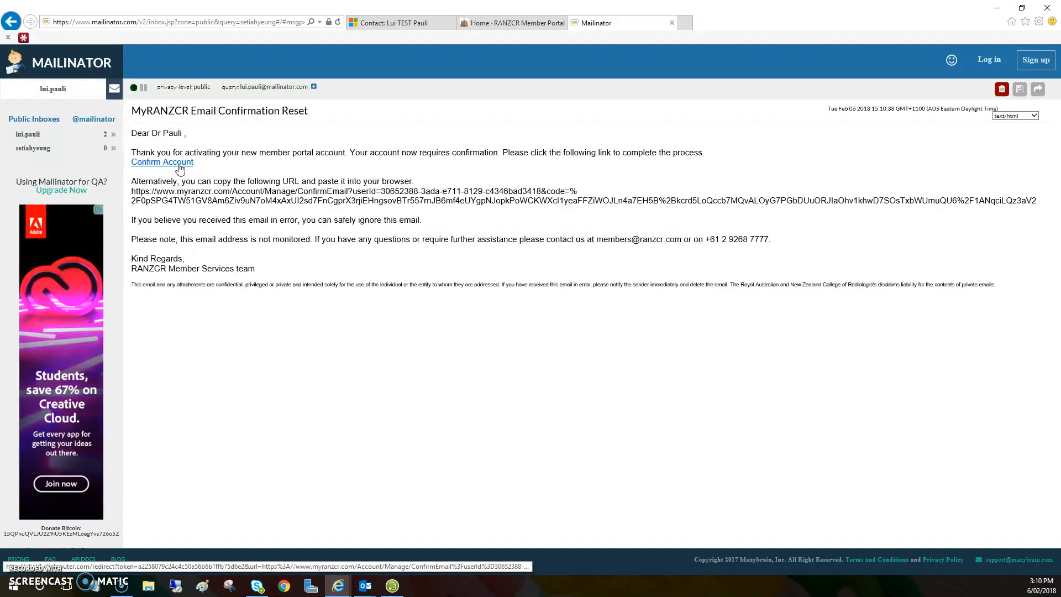
- Follow the Confirm Account link so My Profile reports the email confirmed successfully
{"action": "left_click", "coordinate": [161, 161]}
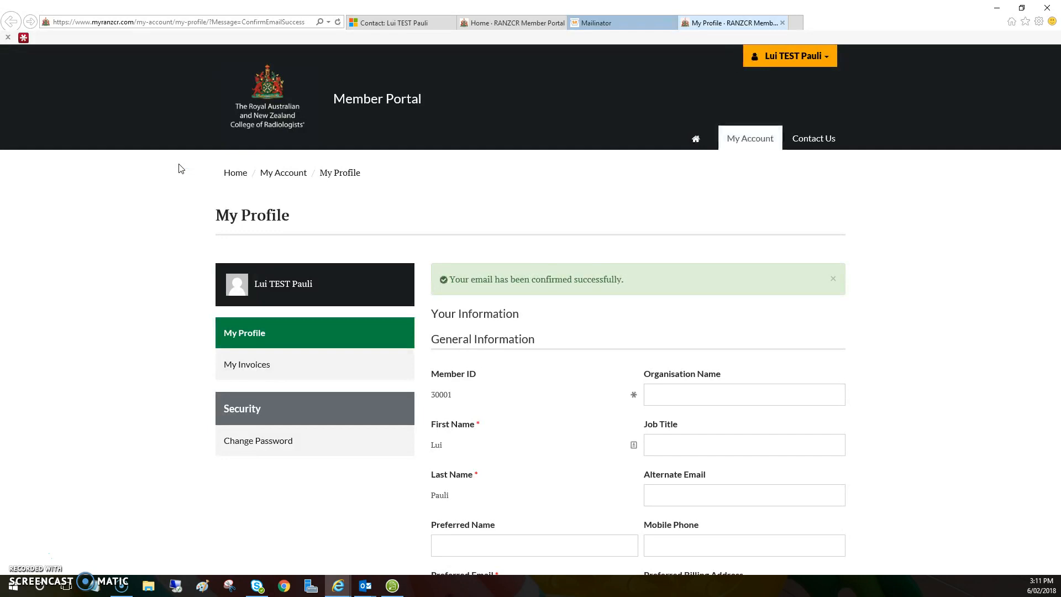
{"action": "mouse_move", "coordinate": [474, 301]}
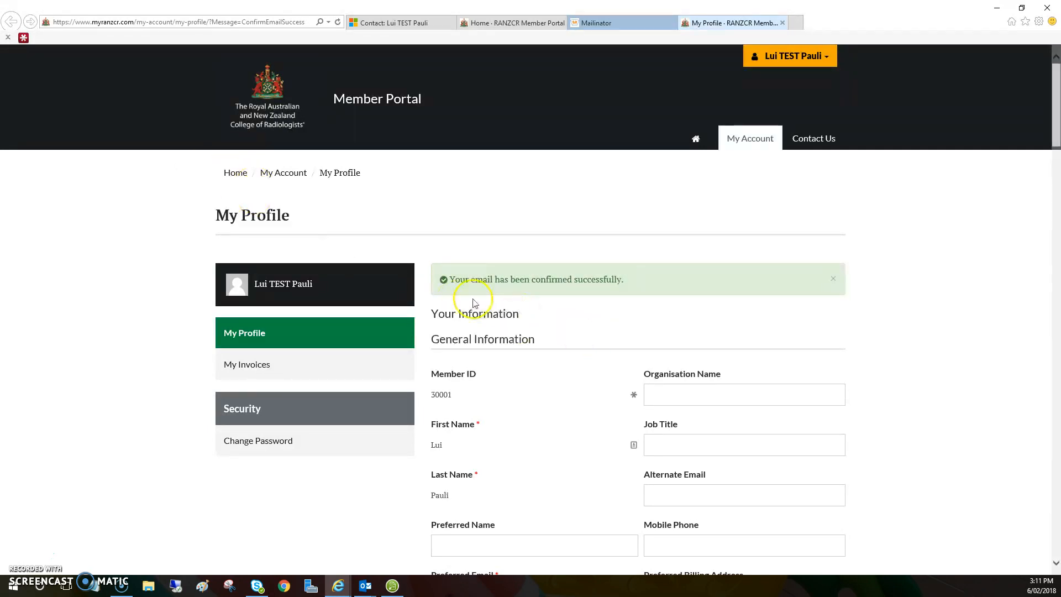
{"action": "mouse_move", "coordinate": [765, 194]}
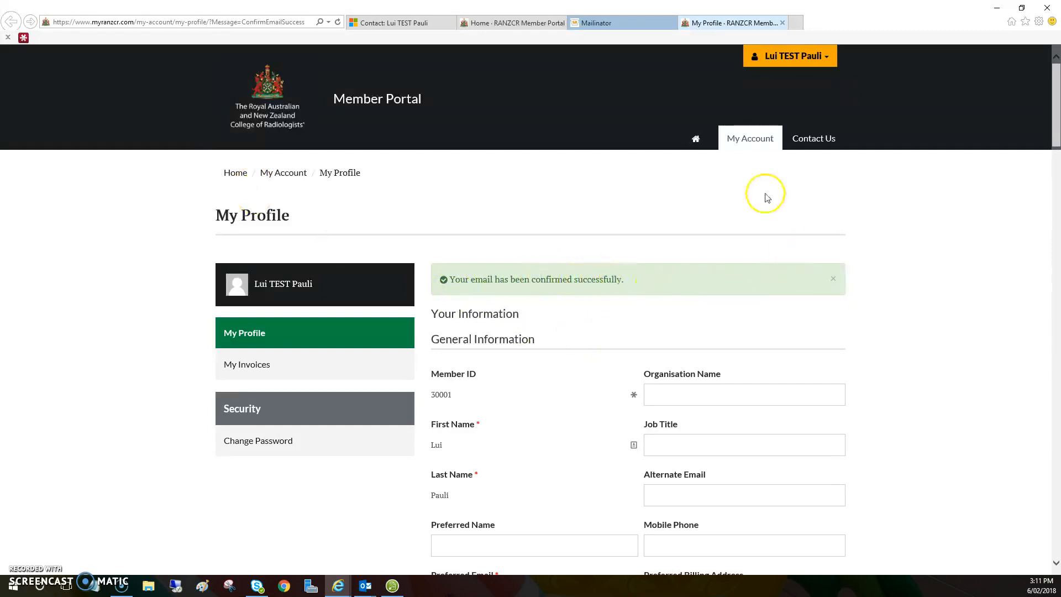
{"action": "mouse_move", "coordinate": [764, 196]}
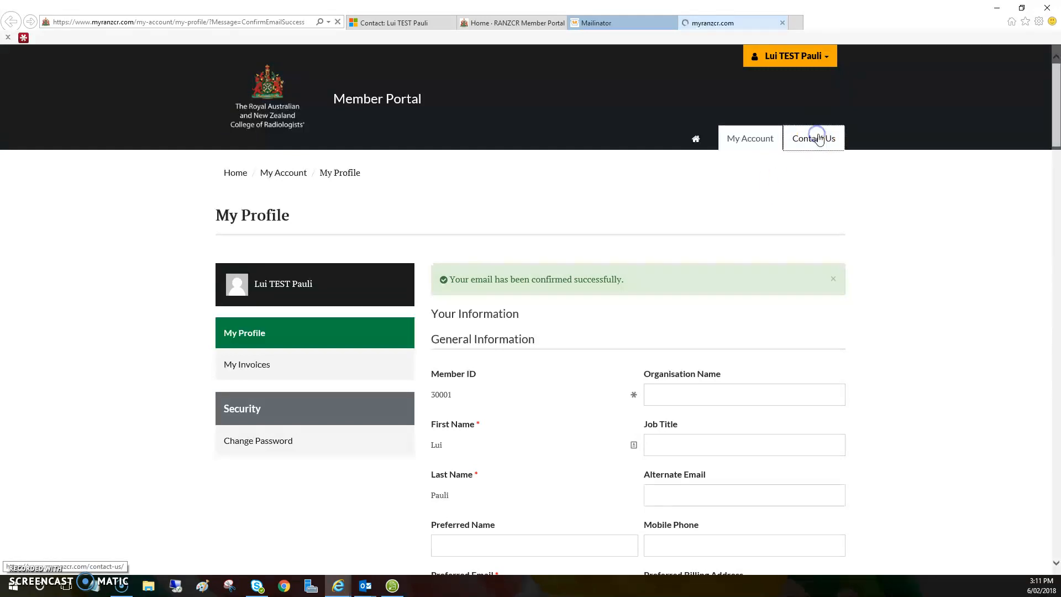
- View the Contact Us page down to the Australian and New Zealand contact details
{"action": "left_click", "coordinate": [813, 138]}
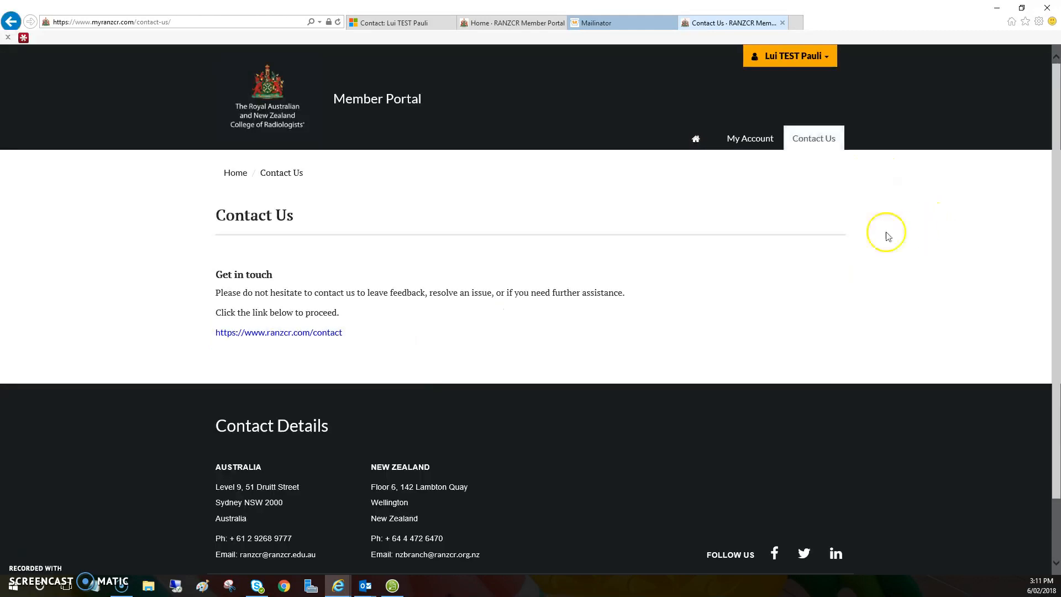
{"action": "scroll", "scroll_direction": "down", "scroll_amount": 3}
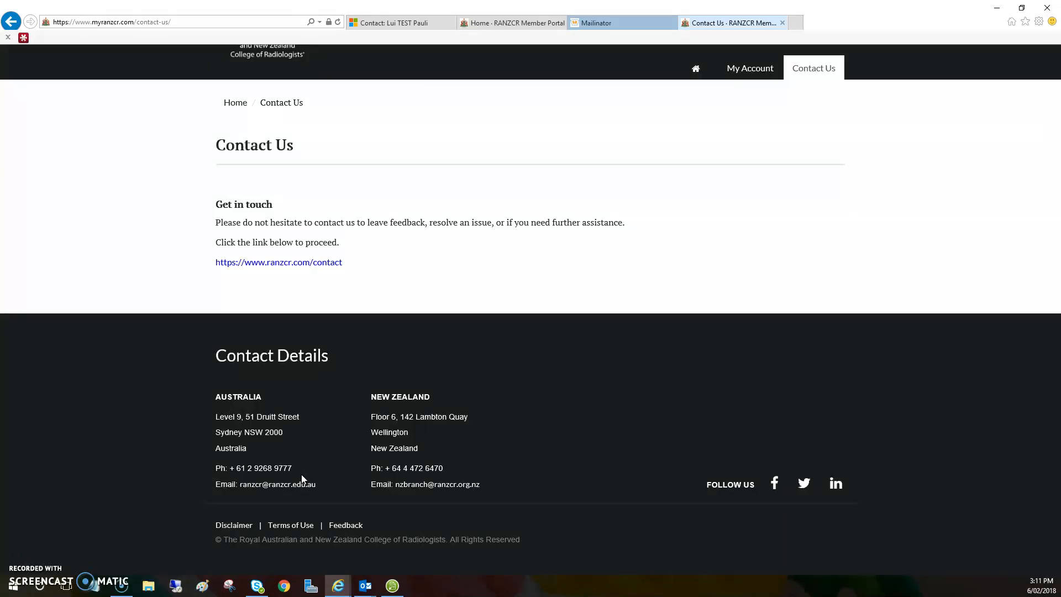
{"action": "mouse_move", "coordinate": [22, 557]}
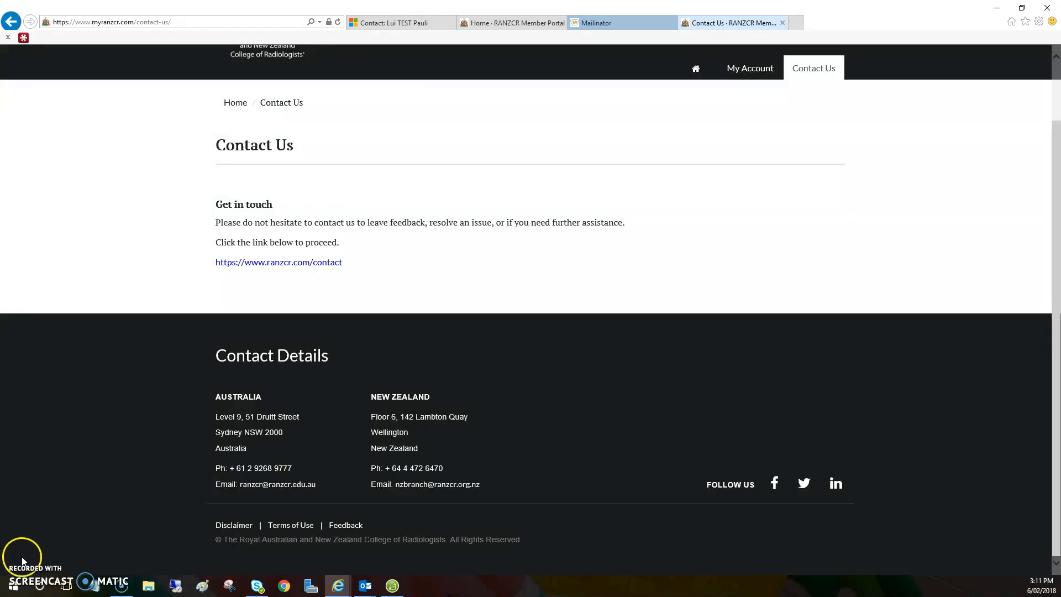